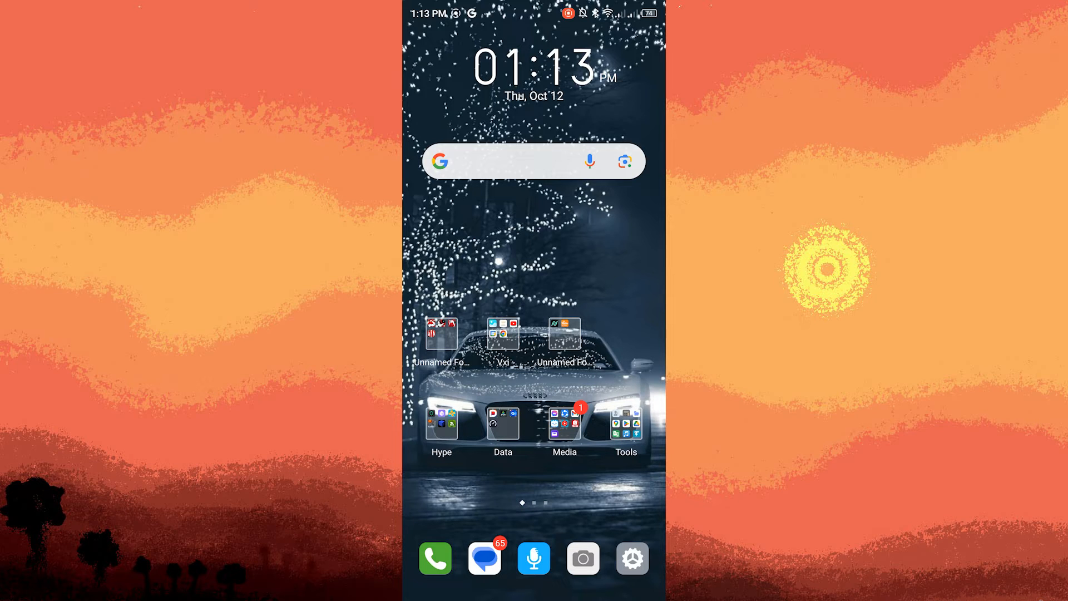
- Open the Settings app from the home screen dock
click(631, 558)
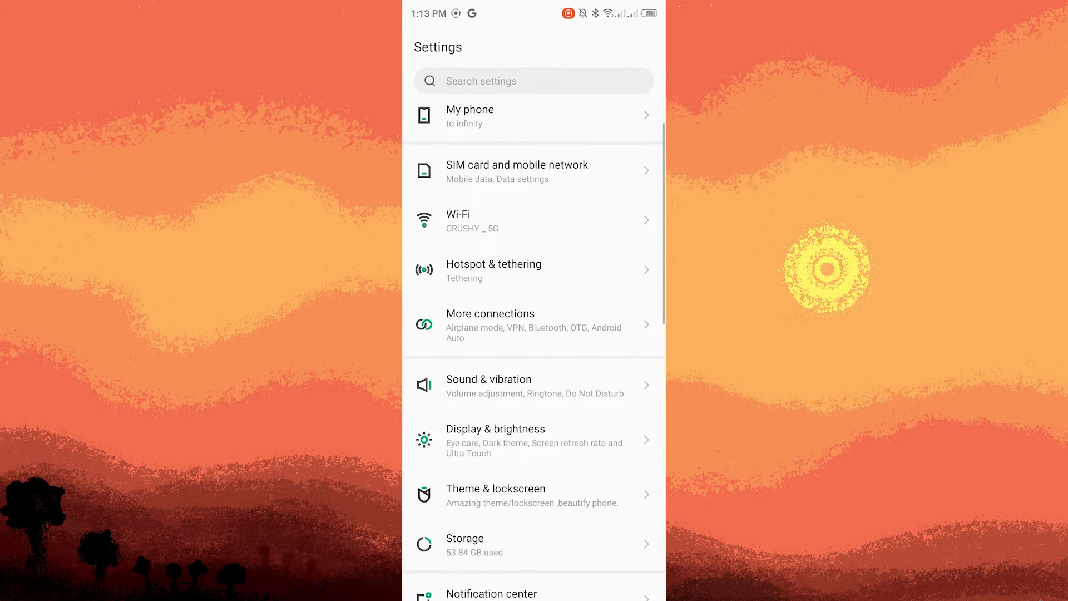
- Scroll the Settings list down to reach Special function and Accessibility
scroll(down, 3)
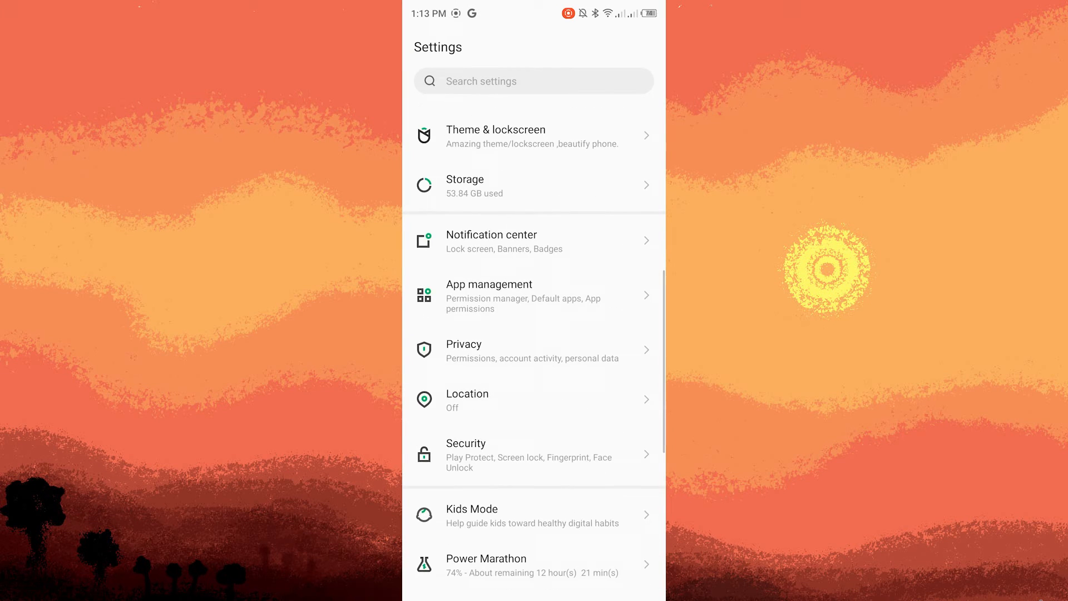
scroll(down, 3)
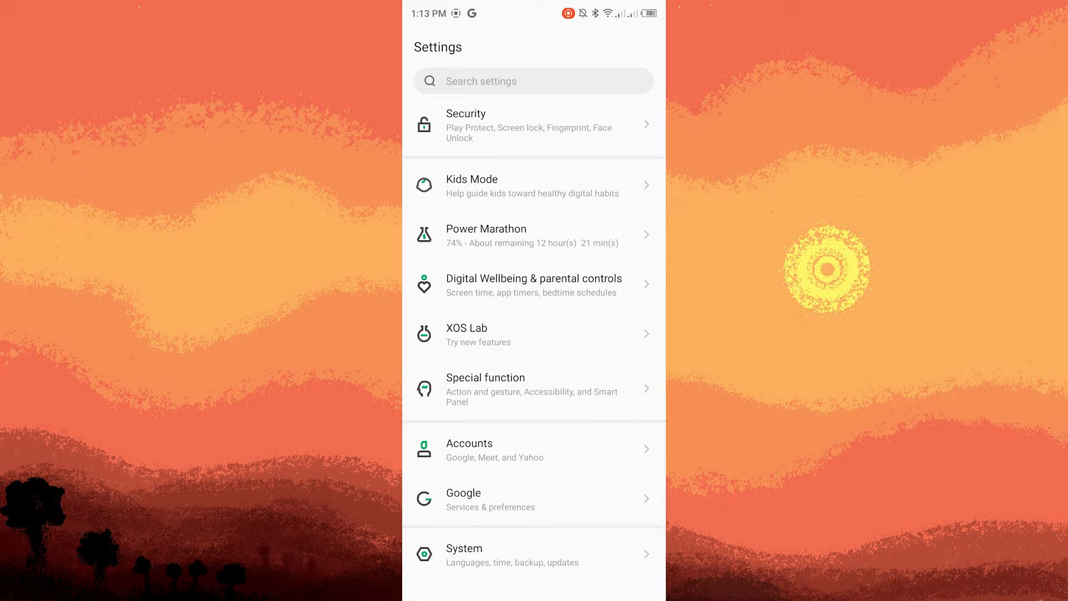
scroll(down, 3)
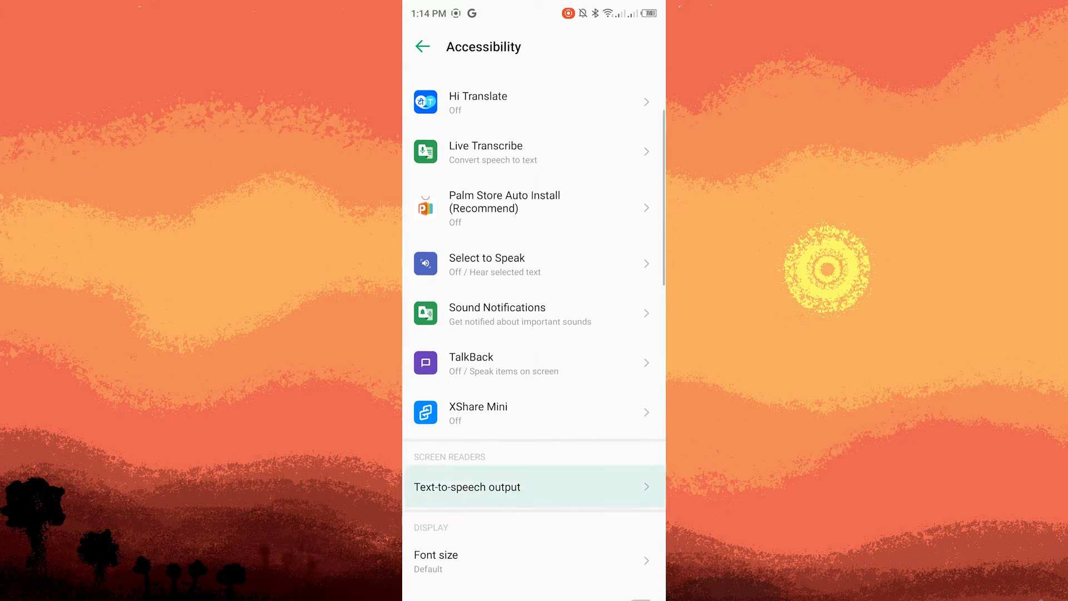
- Scroll the Accessibility page to the Audio & on-screen text section with audio balance
scroll(down, 3)
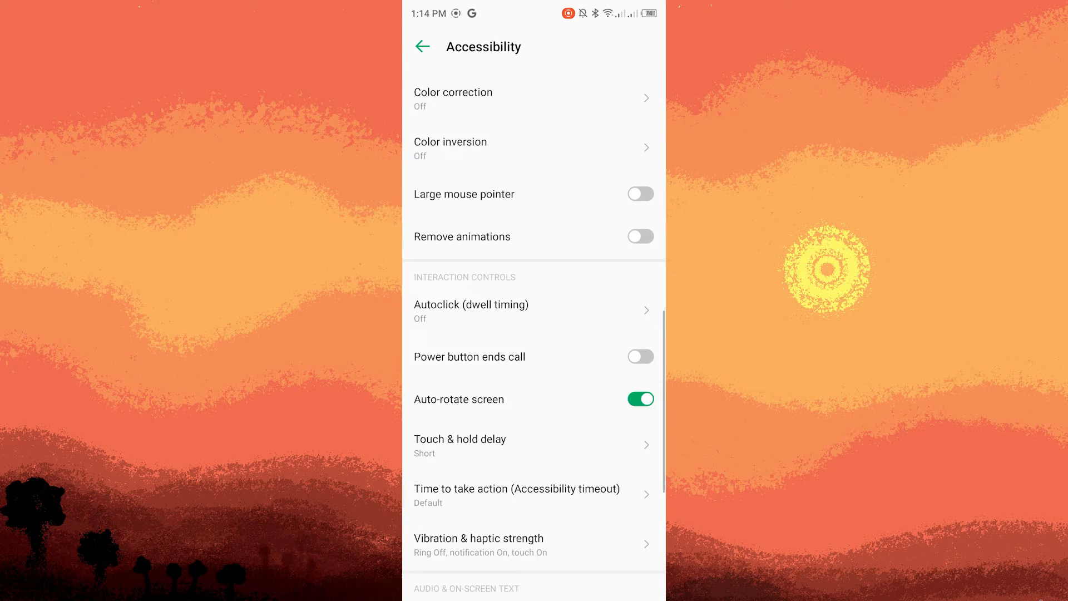
scroll(down, 3)
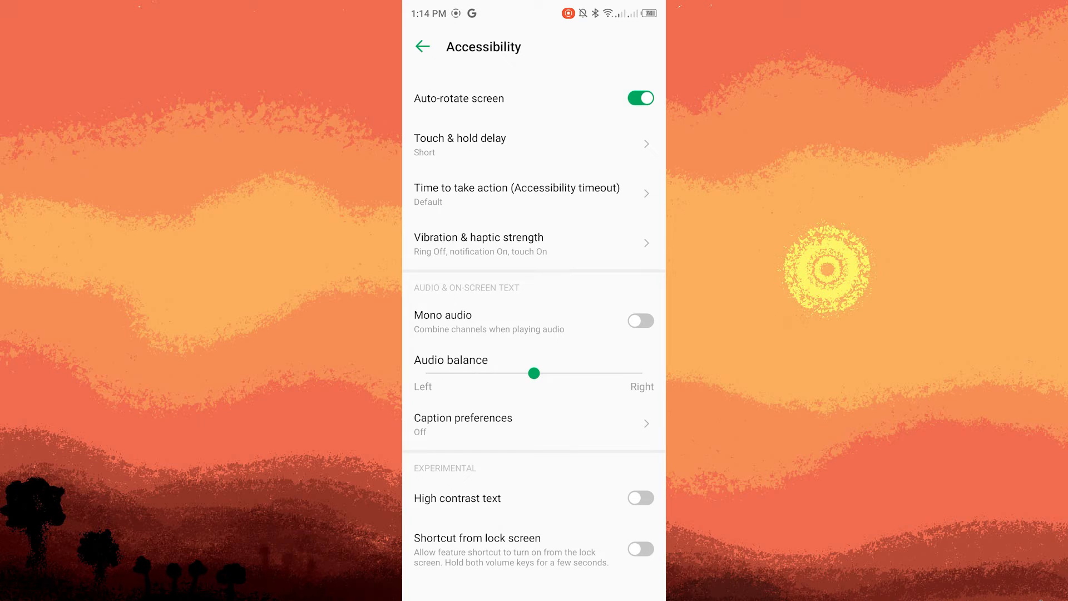
drag(533, 374, 495, 374)
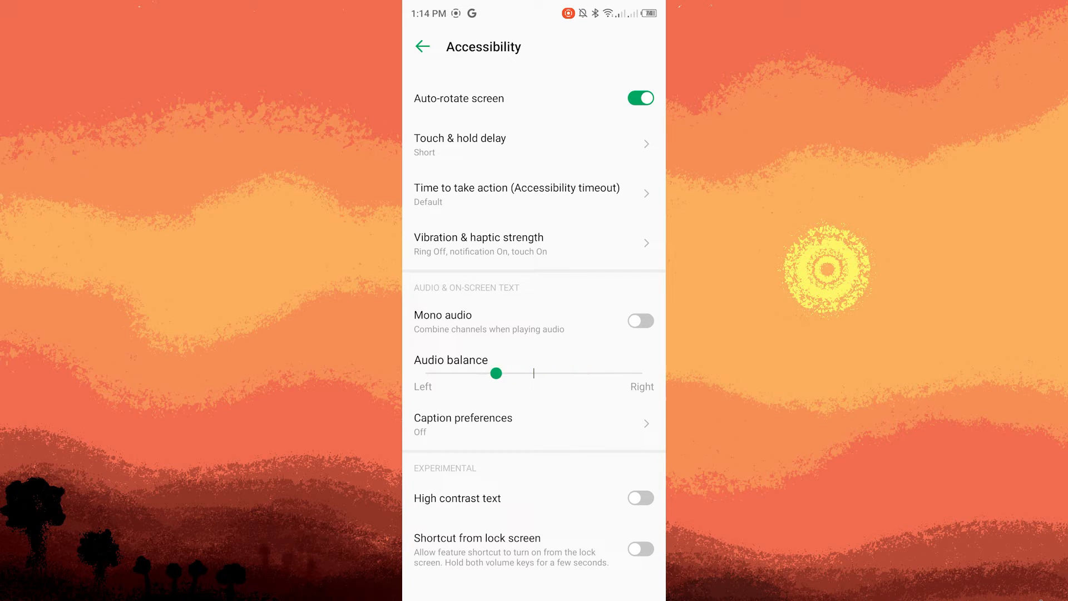
drag(494, 373, 535, 374)
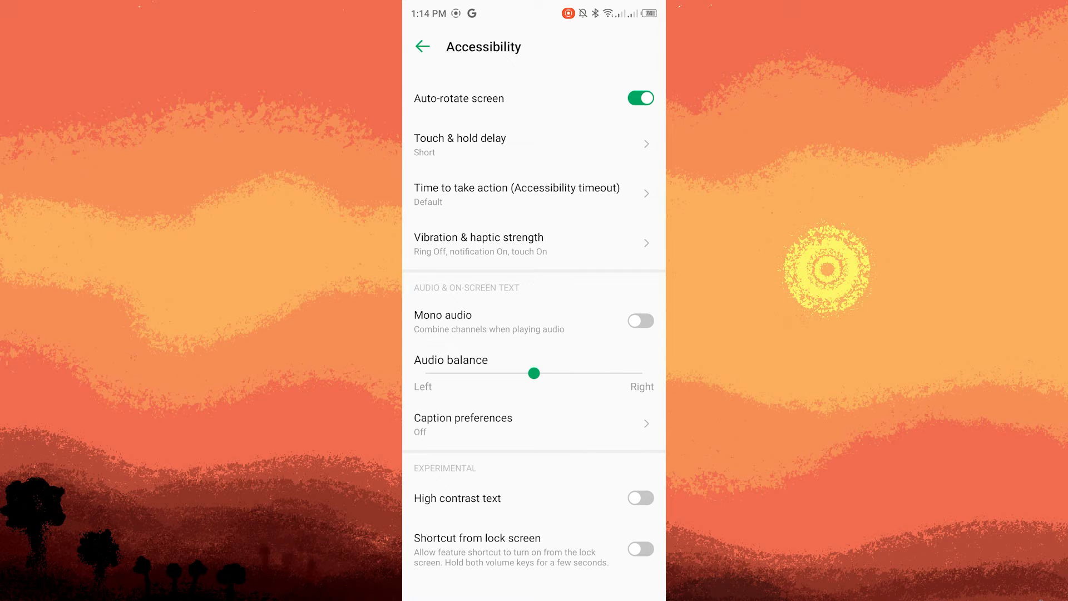
- Search Settings for 'audio' and jump to the Audio balance result
scroll(down, 3)
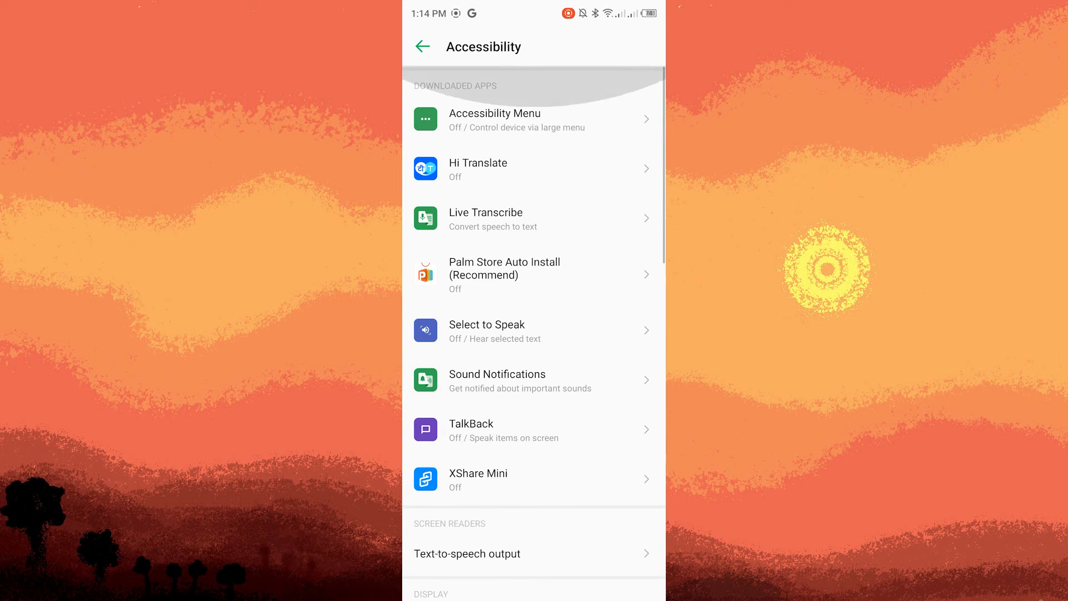
click(422, 47)
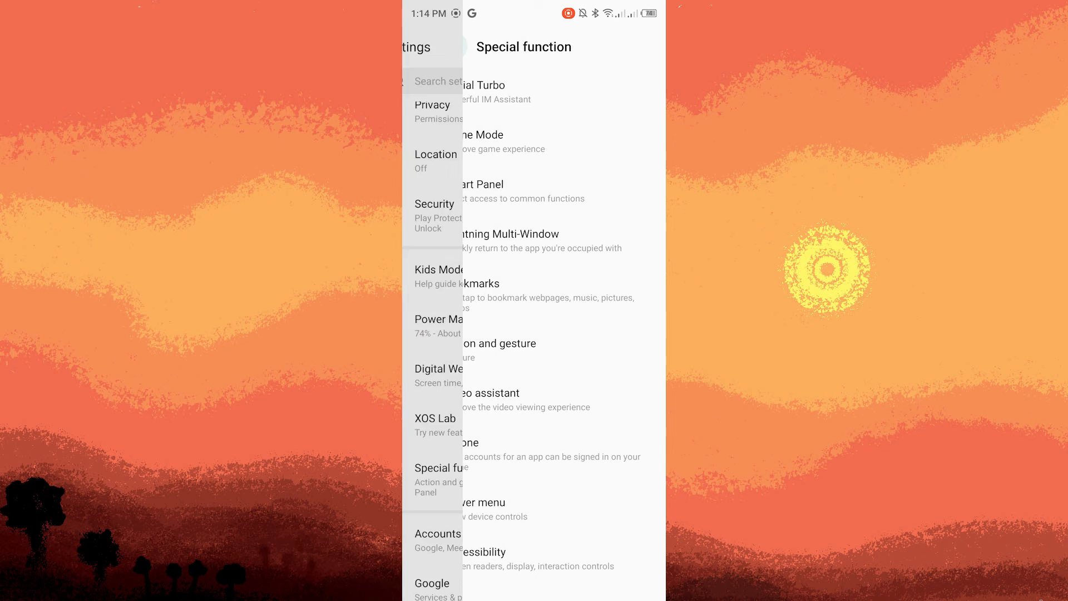
text(audio)
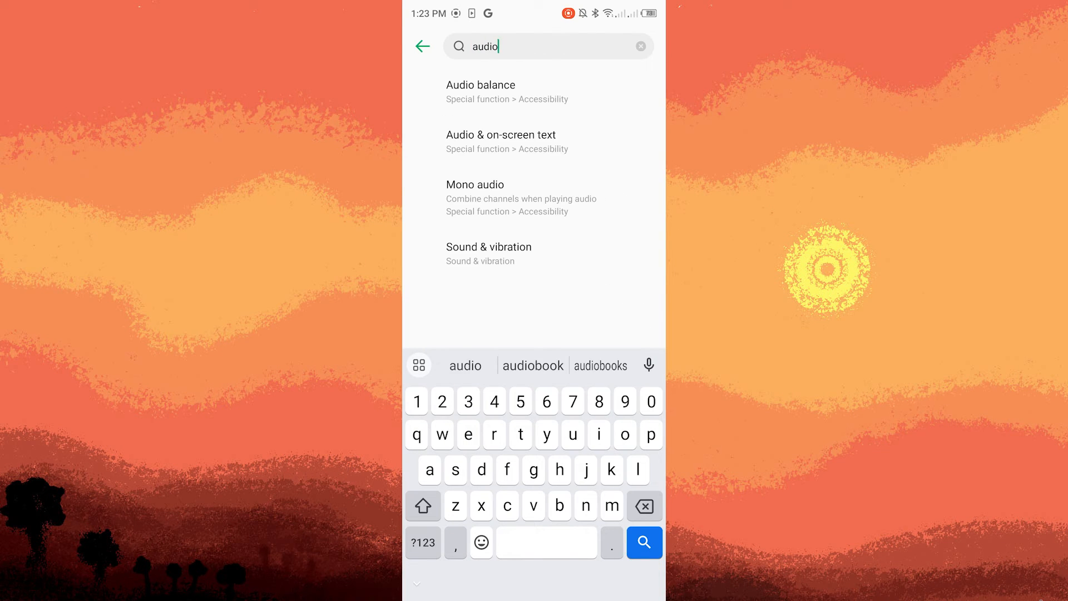
click(481, 91)
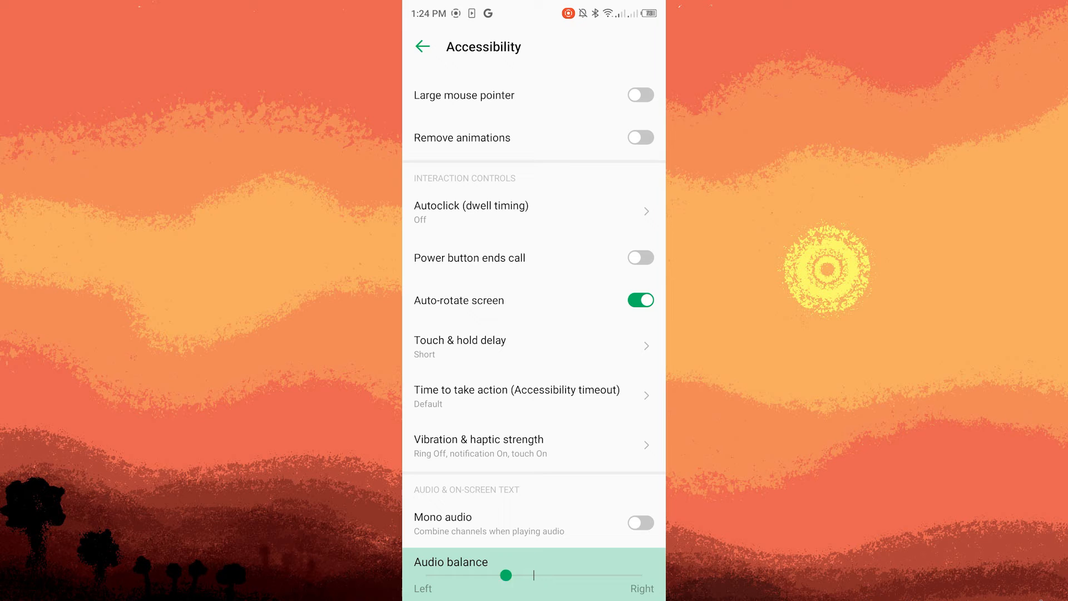